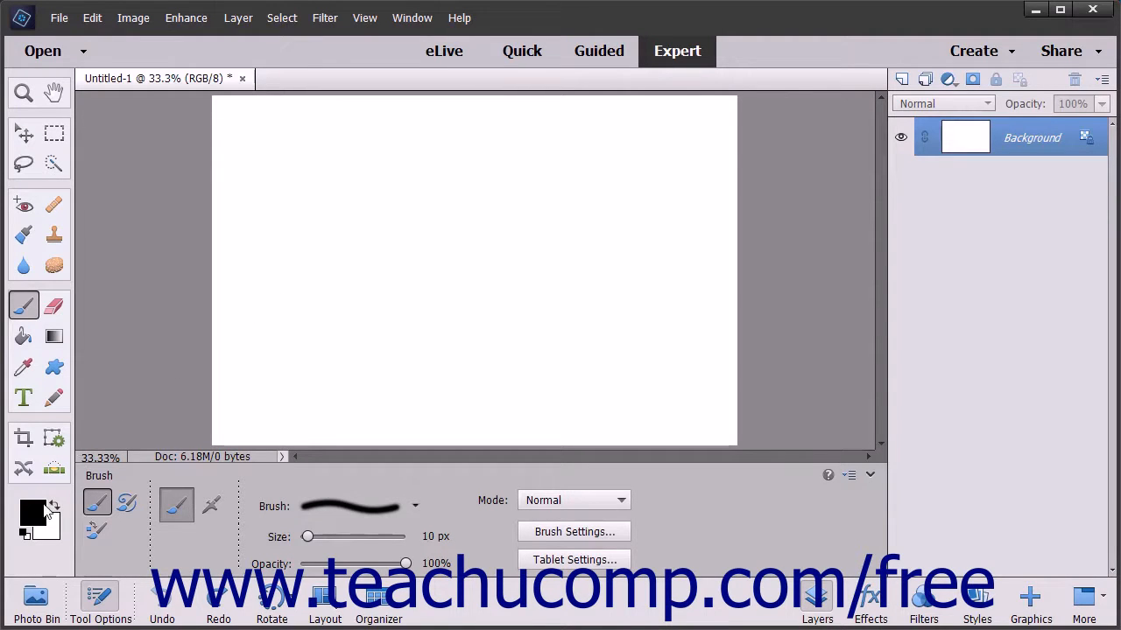
pyautogui.moveTo(26, 508)
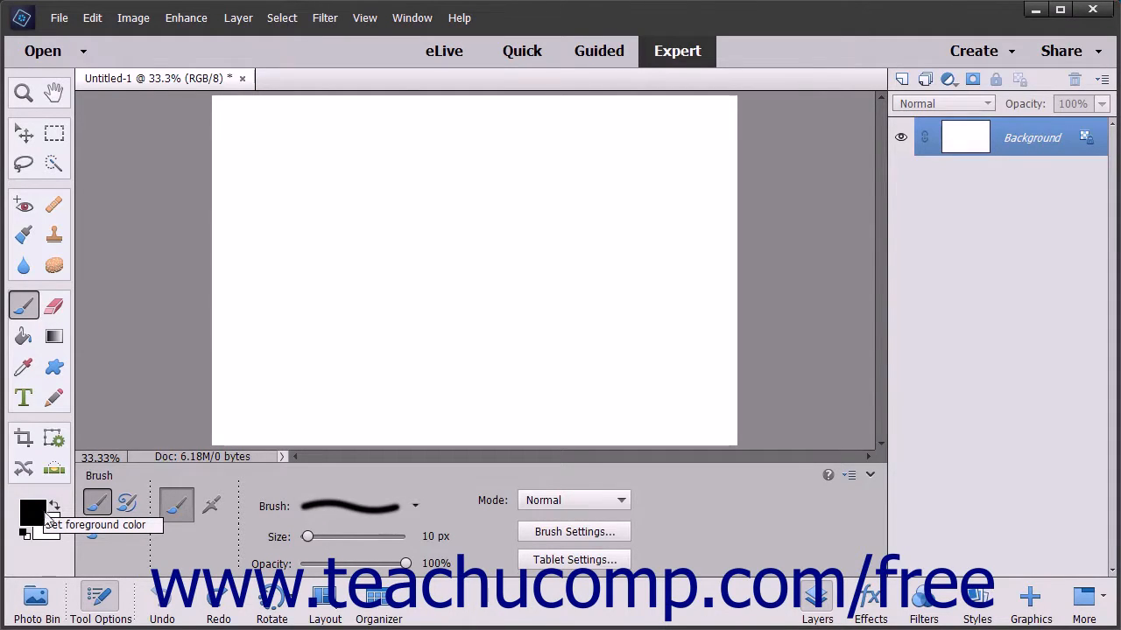
pyautogui.moveTo(44, 534)
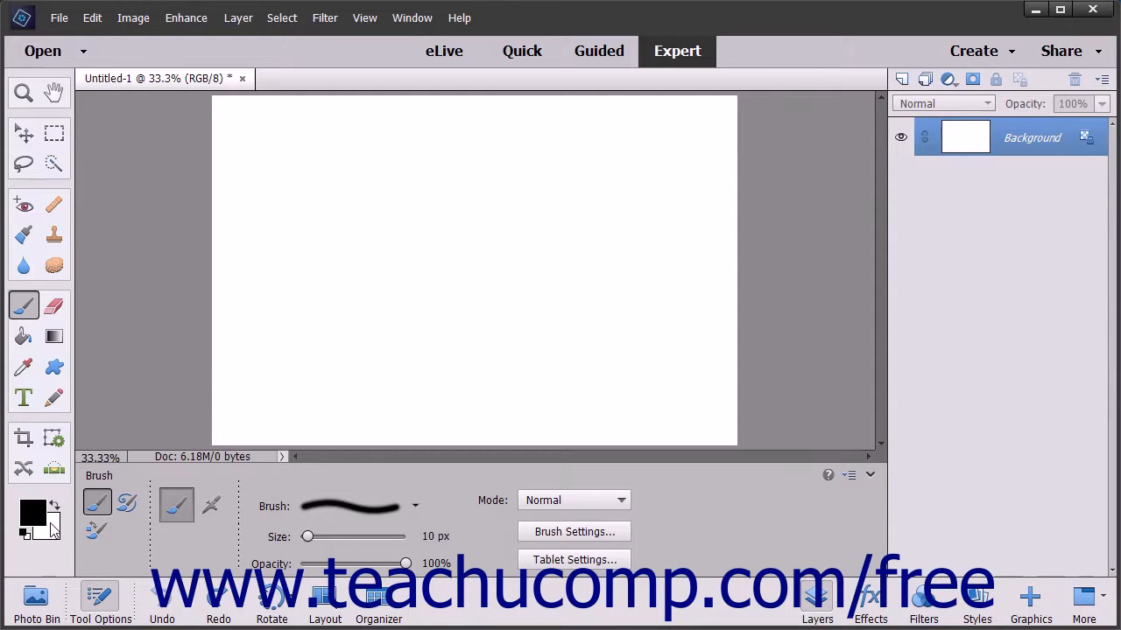
pyautogui.moveTo(34, 513)
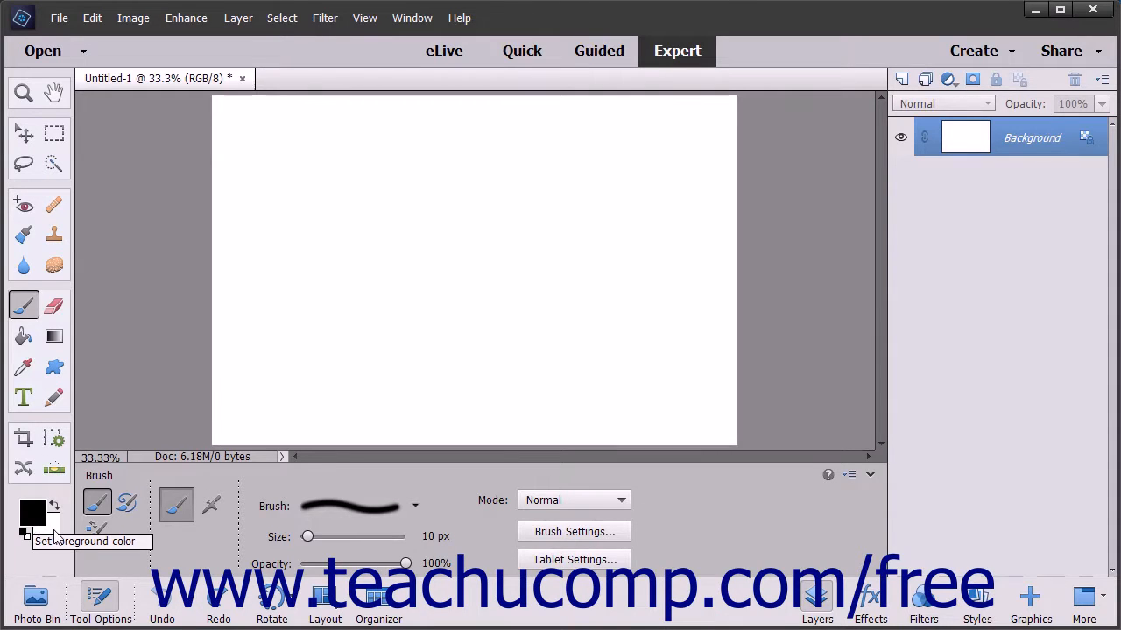
pyautogui.moveTo(45, 532)
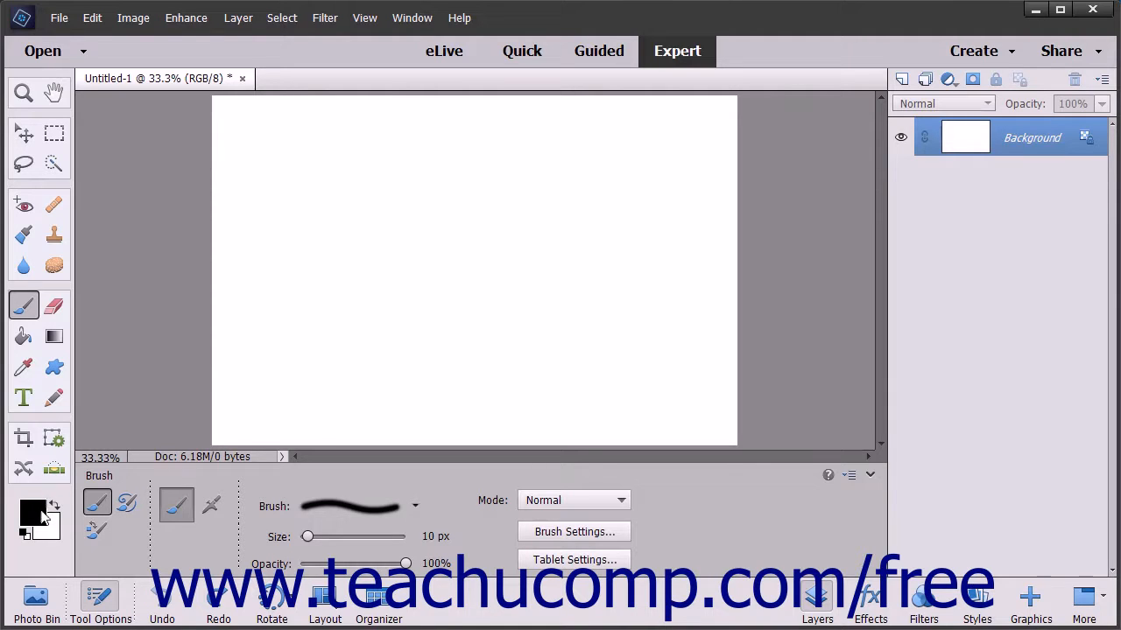
# Step: Choose a bright red in the Color Picker as the new foreground colour
pyautogui.click(32, 515)
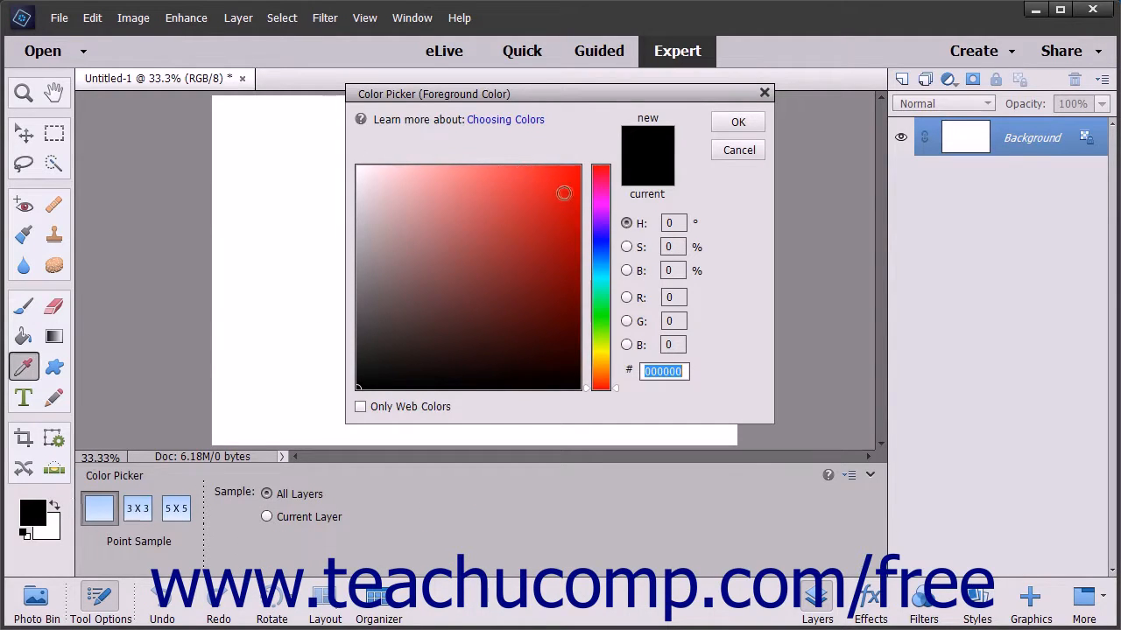
pyautogui.click(564, 193)
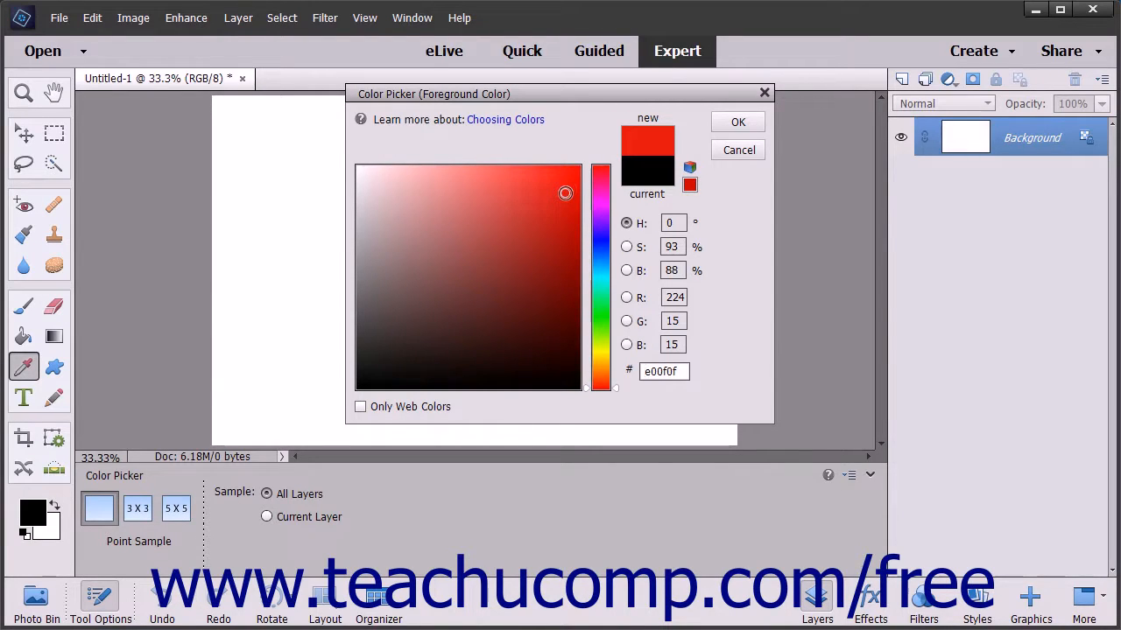
pyautogui.click(737, 122)
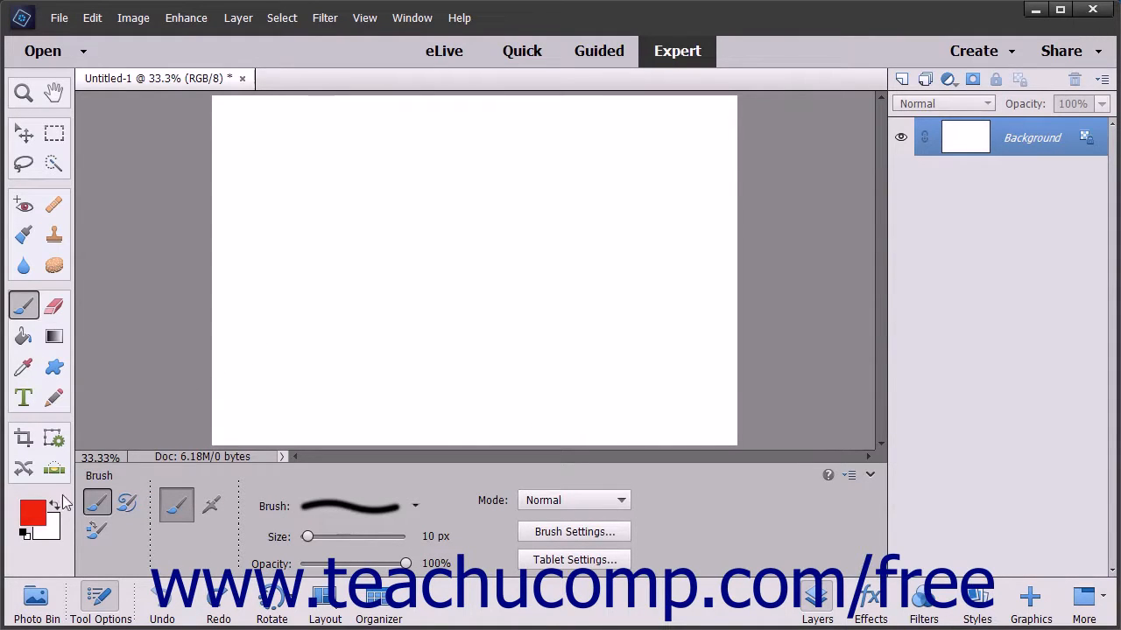
pyautogui.moveTo(56, 506)
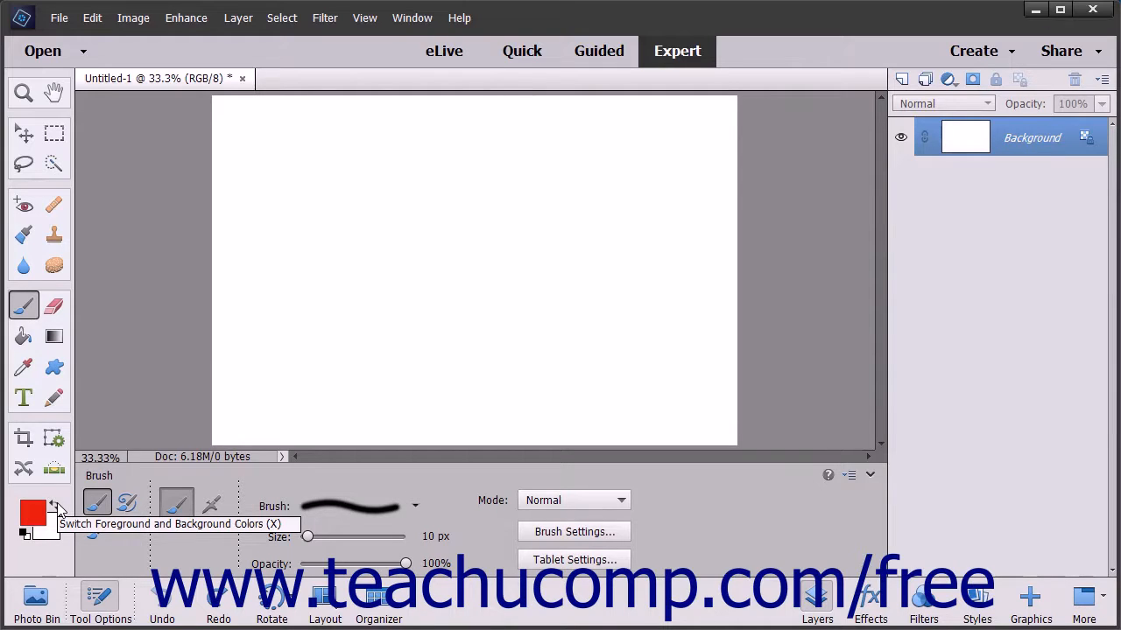
pyautogui.click(56, 504)
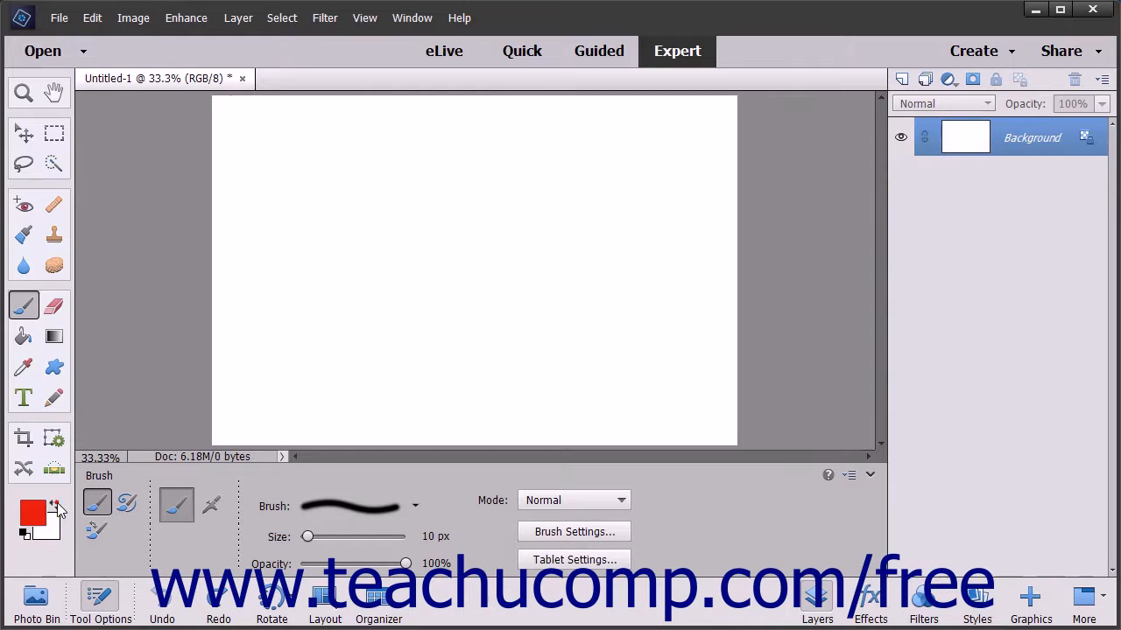
pyautogui.click(56, 501)
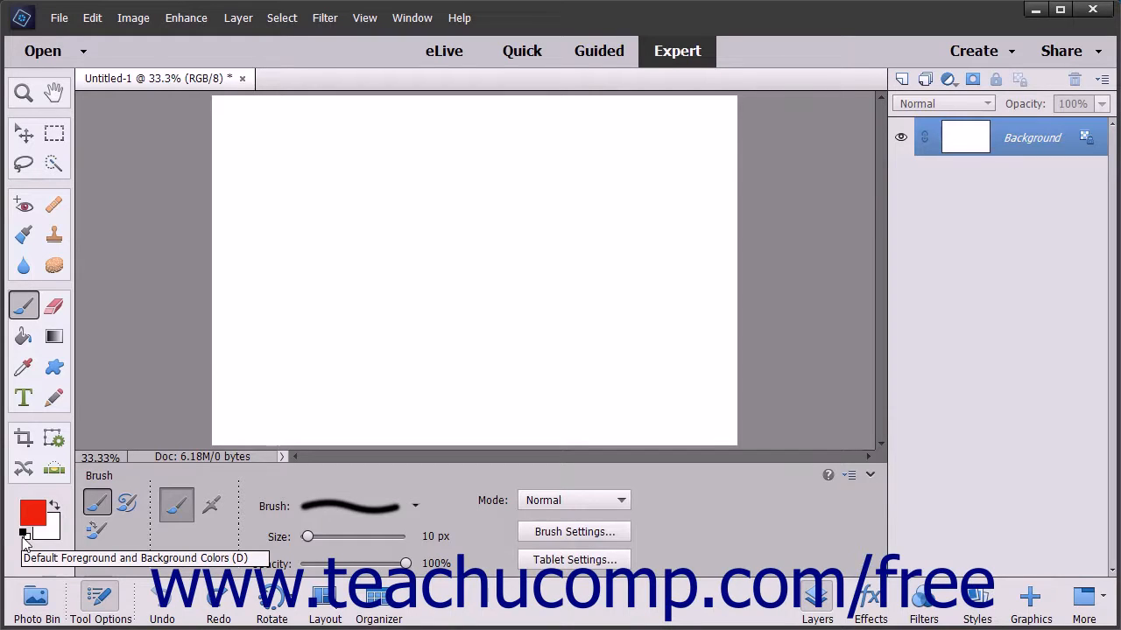
# Step: Reset the swatches to default black foreground and white background
pyautogui.click(23, 532)
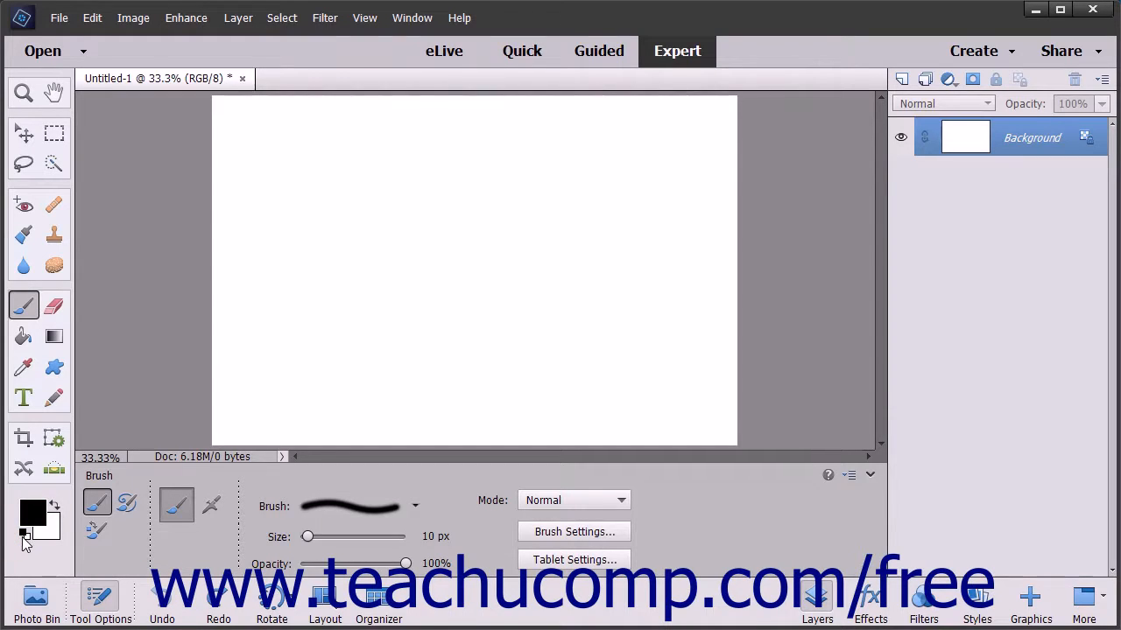